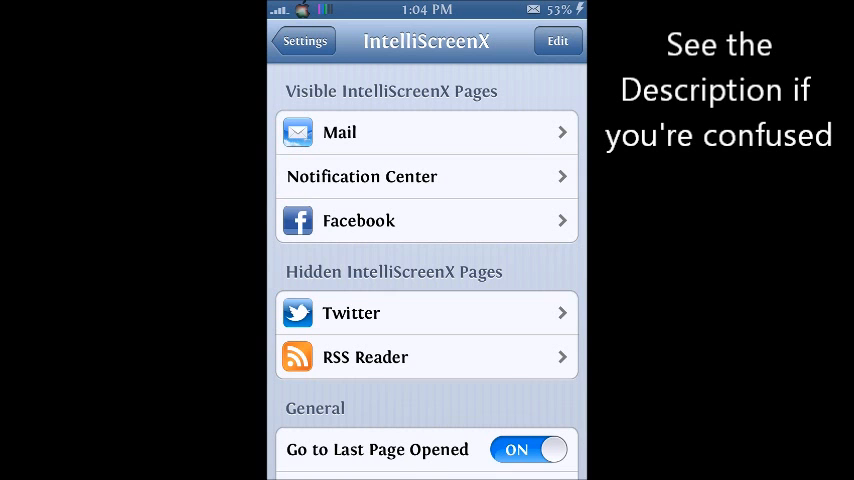
Step: Leave IntelliScreenX settings, check the About page showing iOS 6.1.2, and back out
click(304, 41)
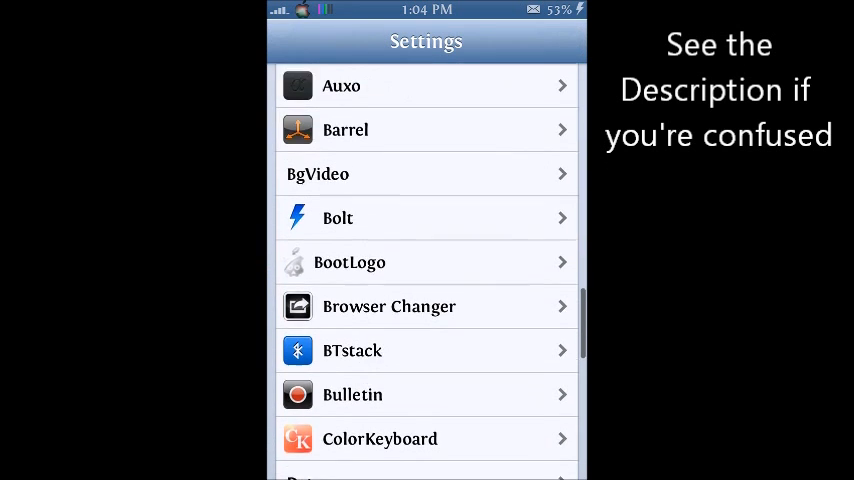
scroll(up, 3)
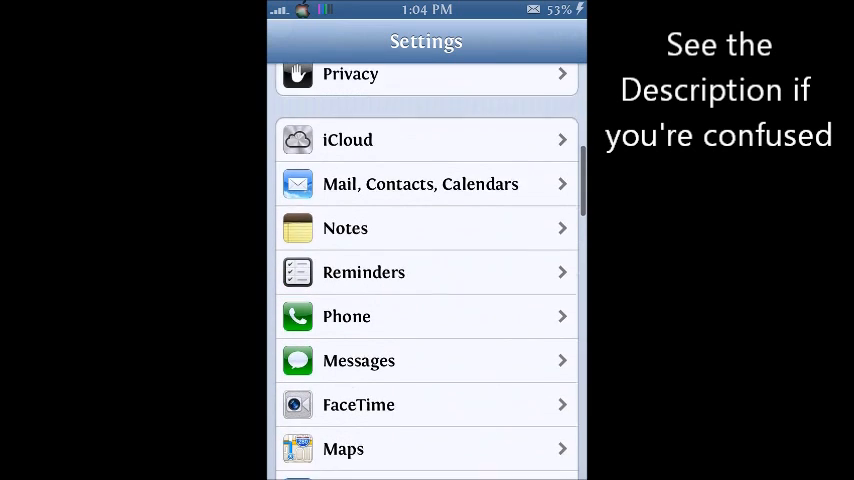
scroll(down, 3)
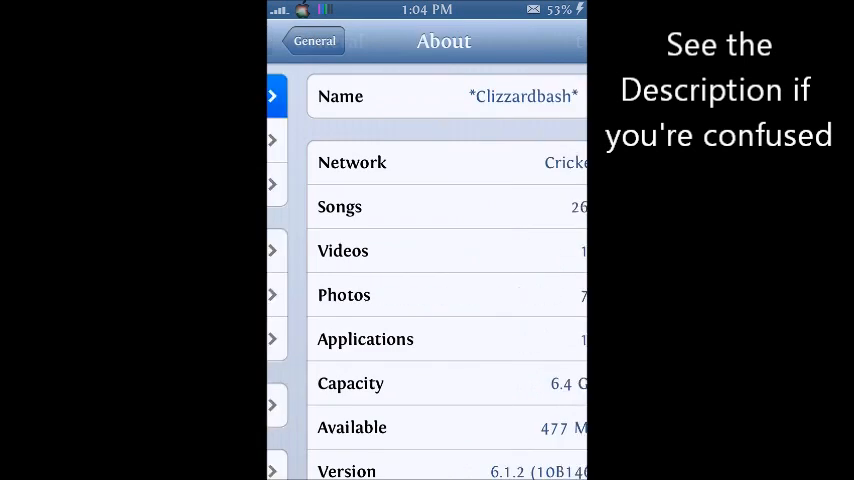
scroll(up, 3)
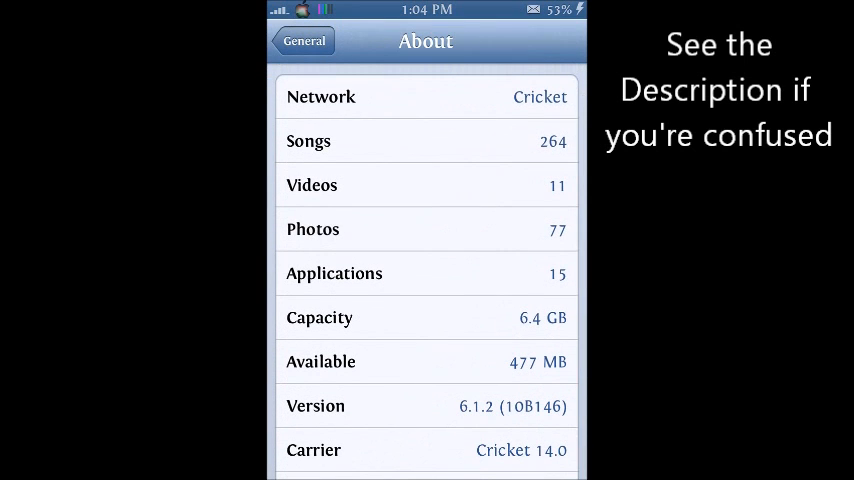
click(304, 41)
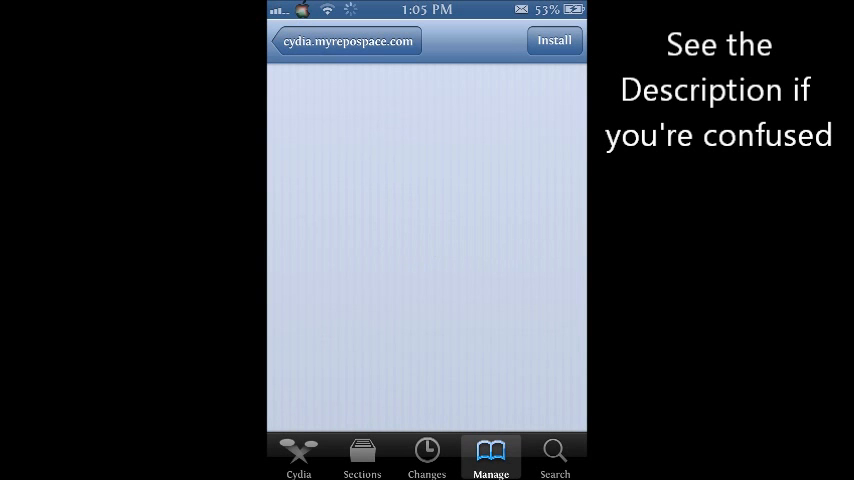
Step: Return from the package to Cydia's Sources list and browse the added repositories
click(554, 40)
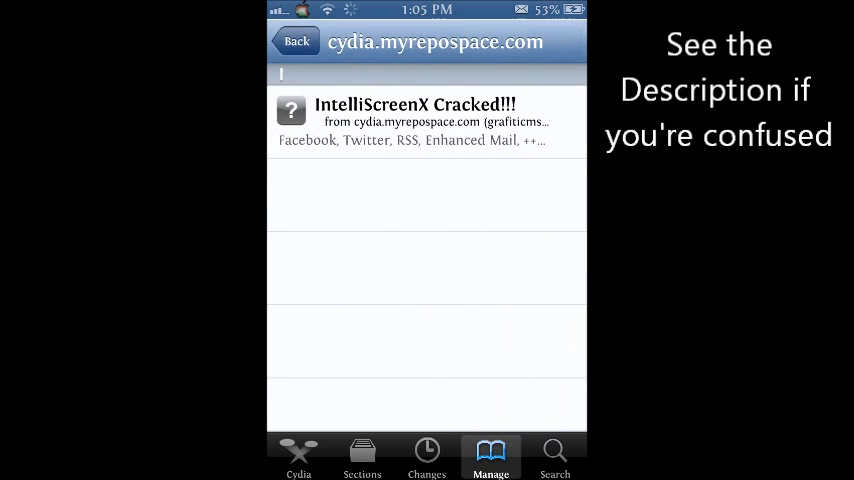
click(296, 41)
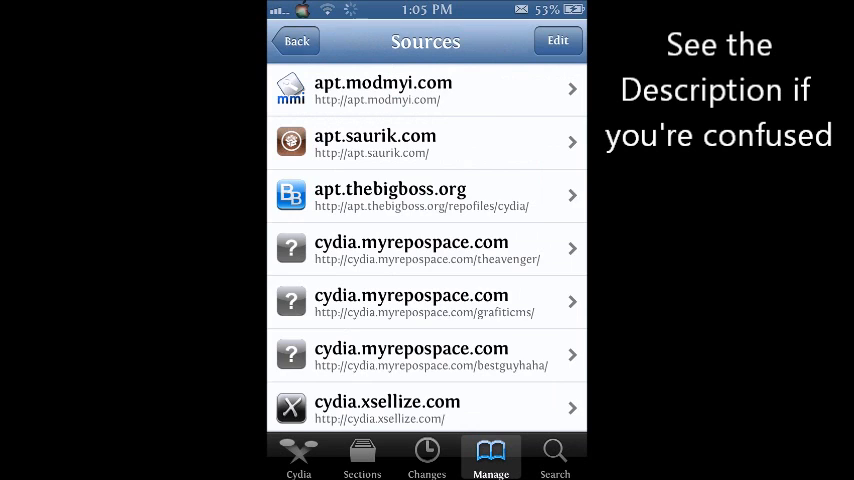
click(297, 41)
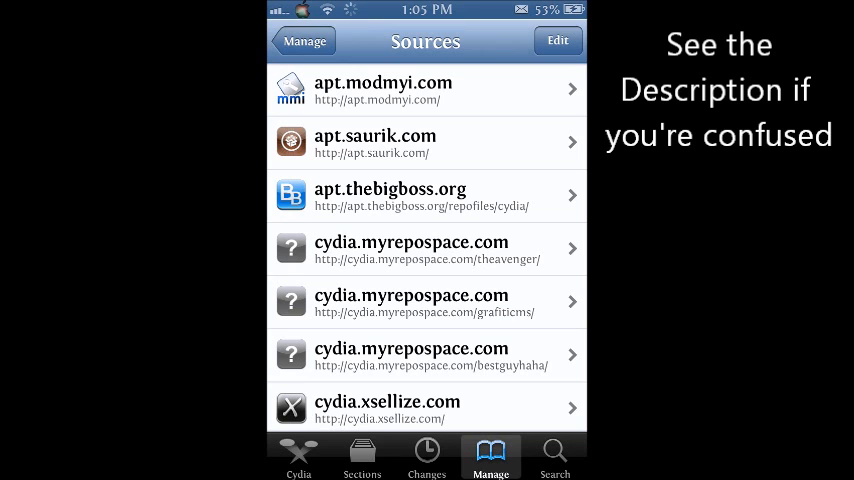
scroll(down, 3)
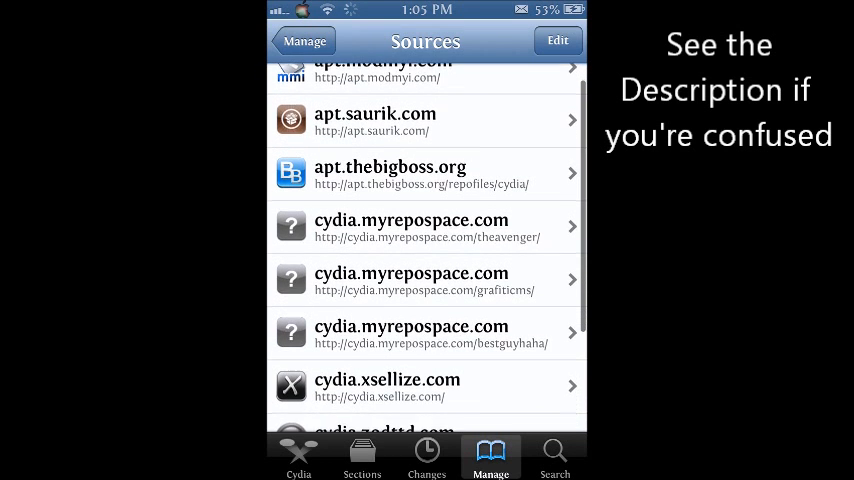
scroll(up, 3)
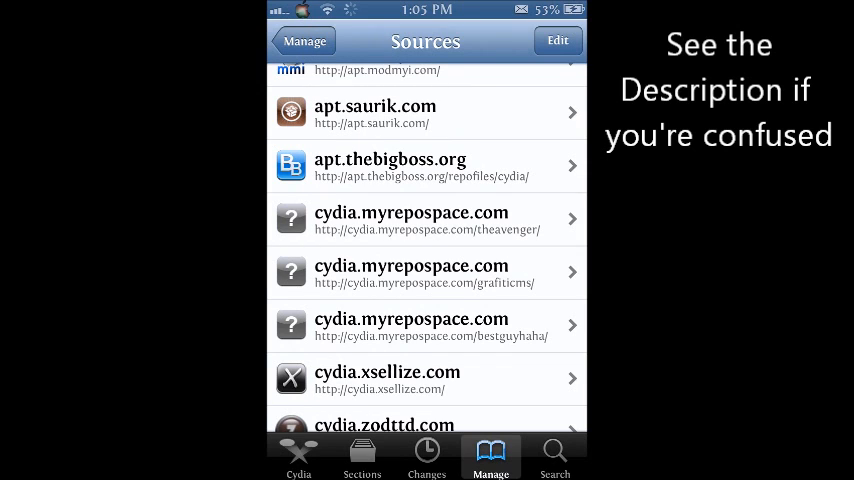
Step: Open the cydia.myrepospace.com/grafiticms source, go back, and reopen its IntelliScreenX Cracked!!! list
click(411, 272)
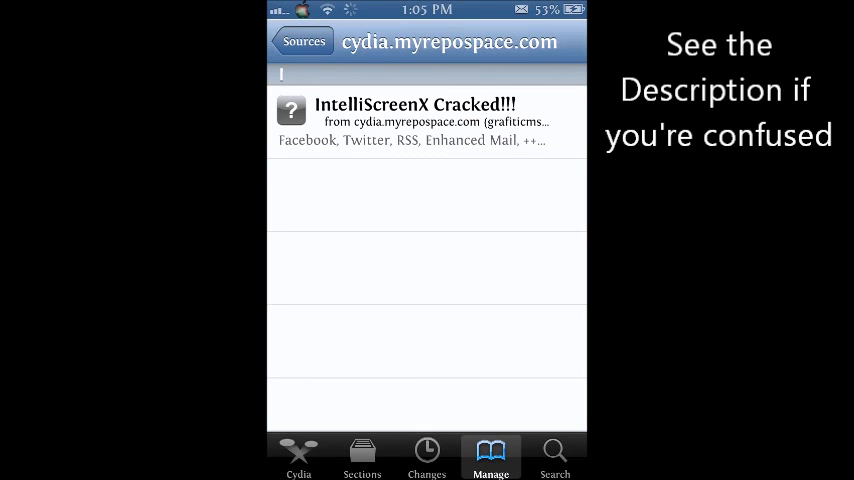
click(414, 113)
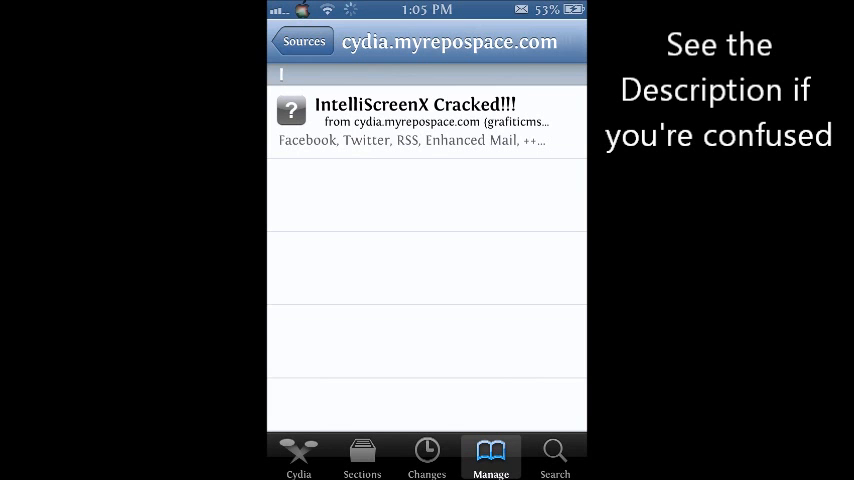
click(303, 41)
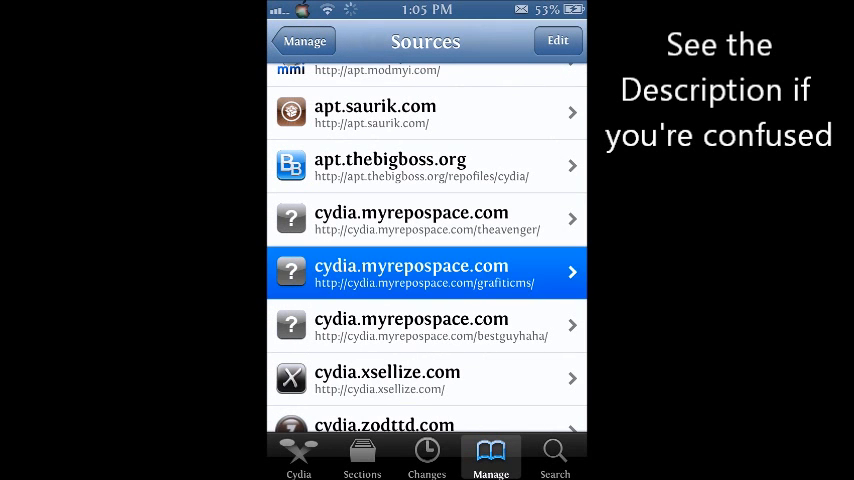
click(427, 272)
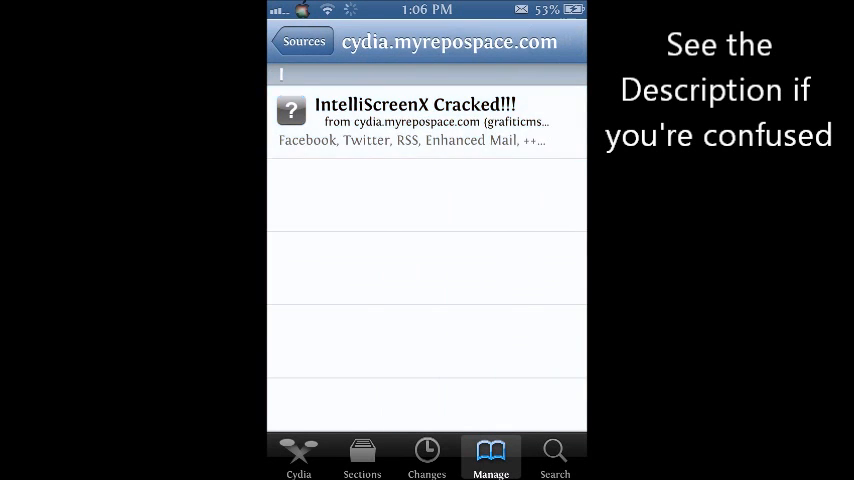
Step: Open the IntelliScreenX Cracked!!! package, then search Cydia for 'IntelliscreenX'
click(555, 458)
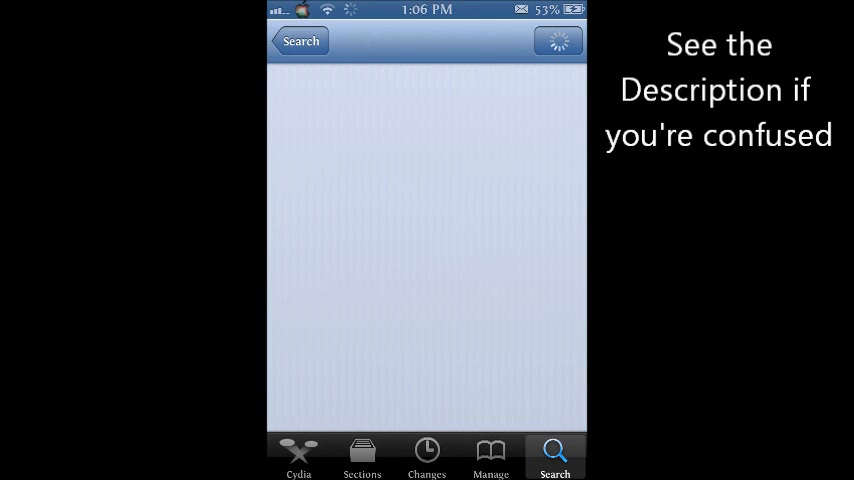
text(IntelliscreenX)
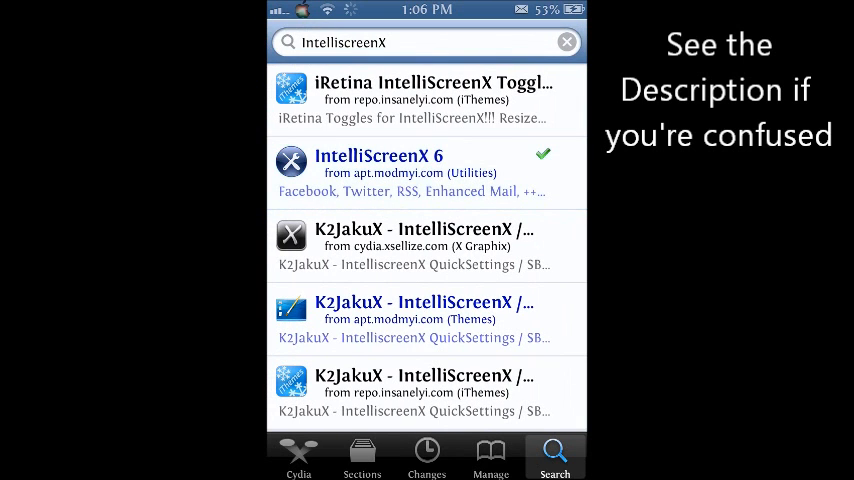